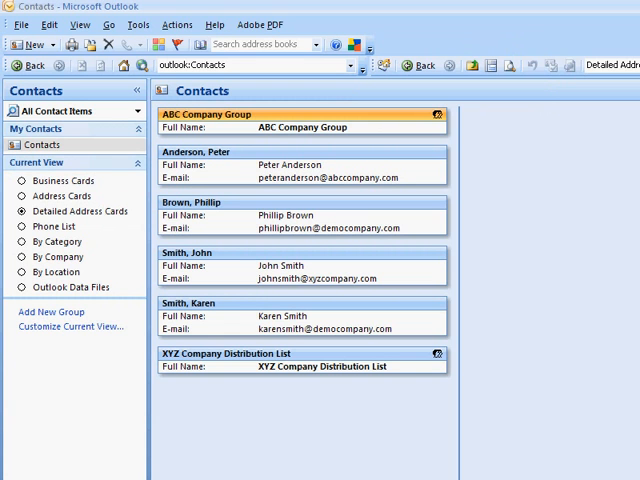
pyautogui.moveTo(236, 312)
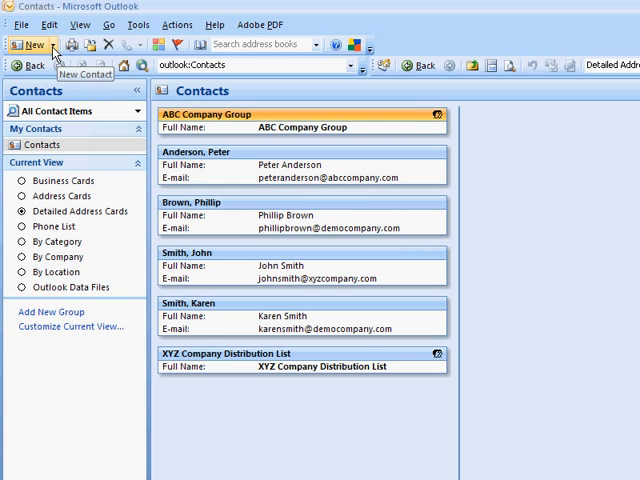
# Step: Create a new distribution list and name it 'My New Distribution List'
pyautogui.click(32, 44)
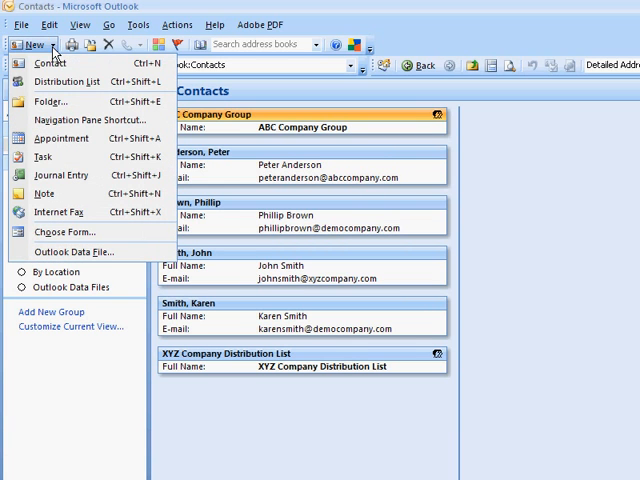
pyautogui.moveTo(66, 80)
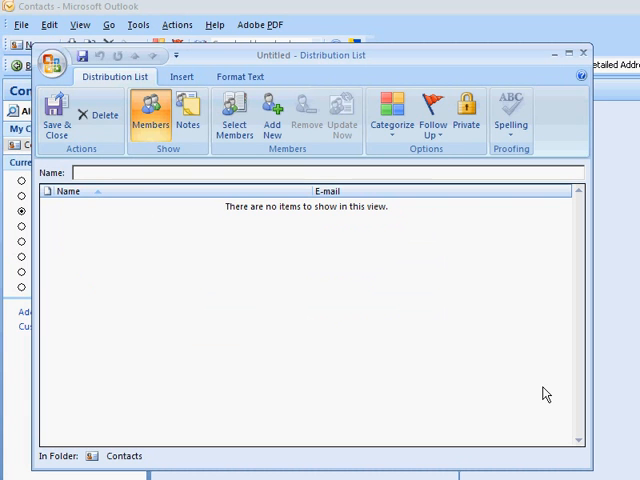
pyautogui.write('My')
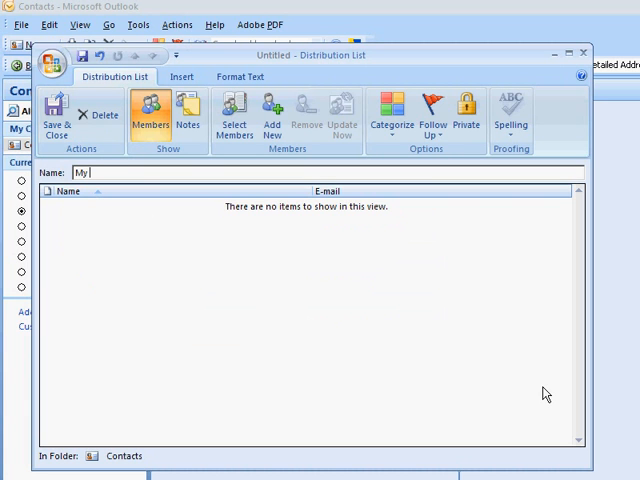
pyautogui.write('New D')
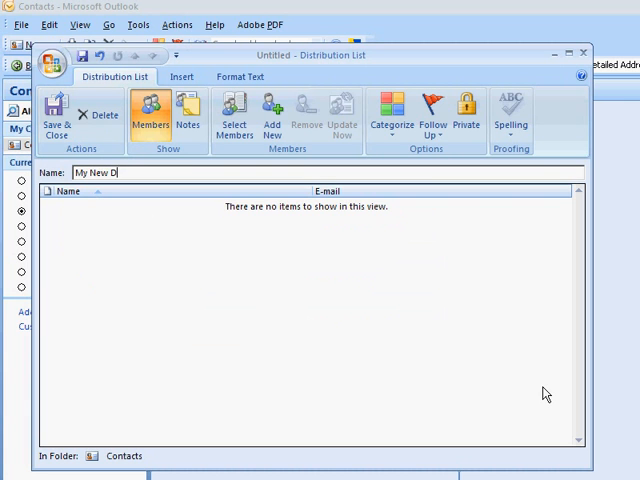
pyautogui.write('istribution List')
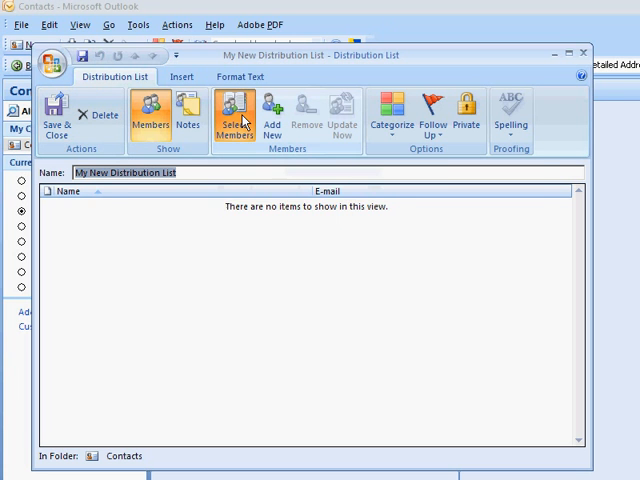
pyautogui.click(232, 116)
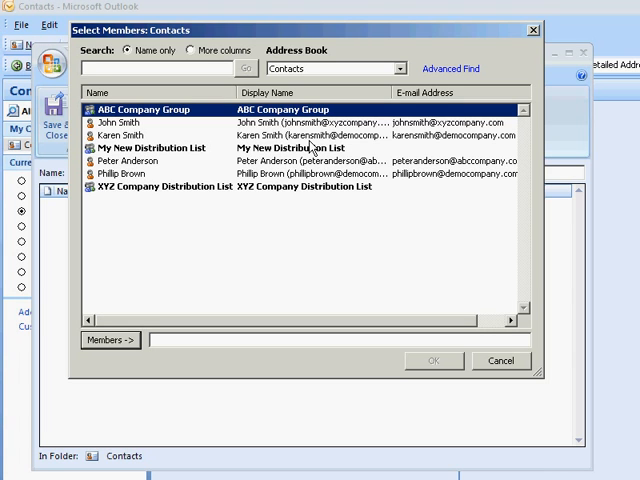
pyautogui.click(130, 122)
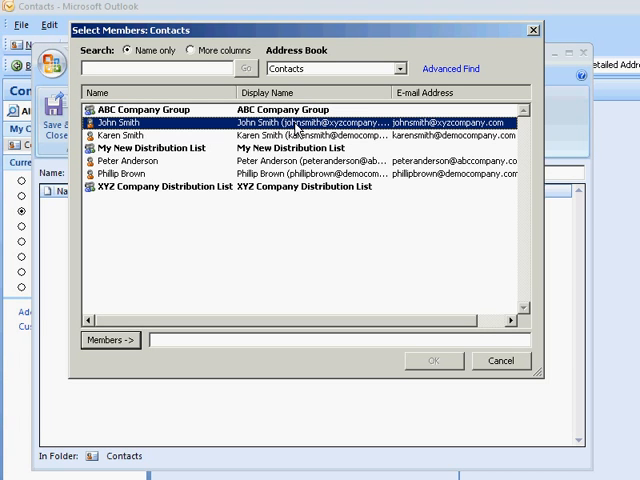
pyautogui.click(110, 340)
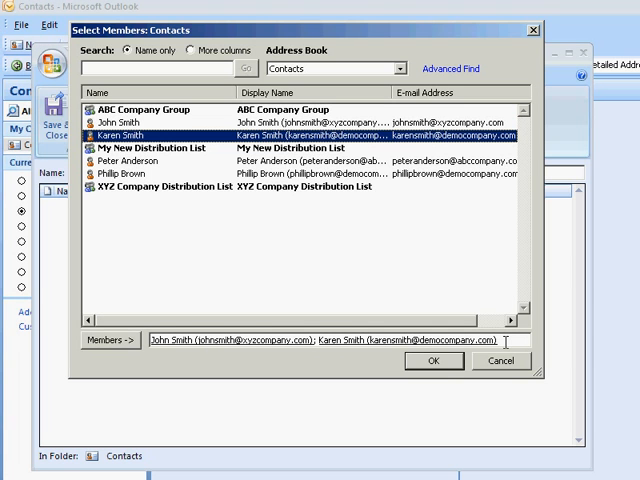
pyautogui.moveTo(158, 168)
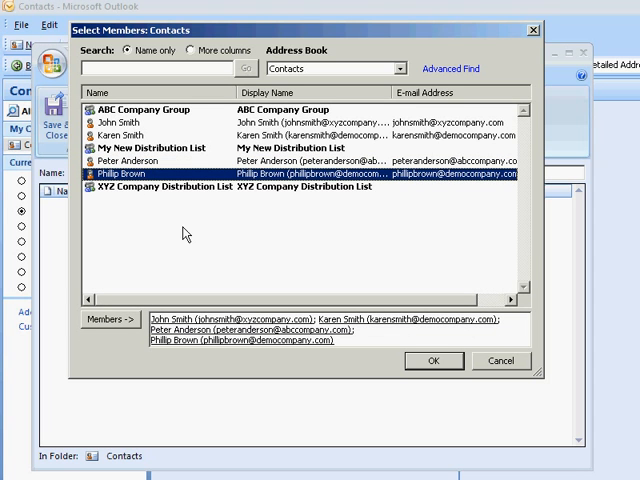
pyautogui.moveTo(244, 272)
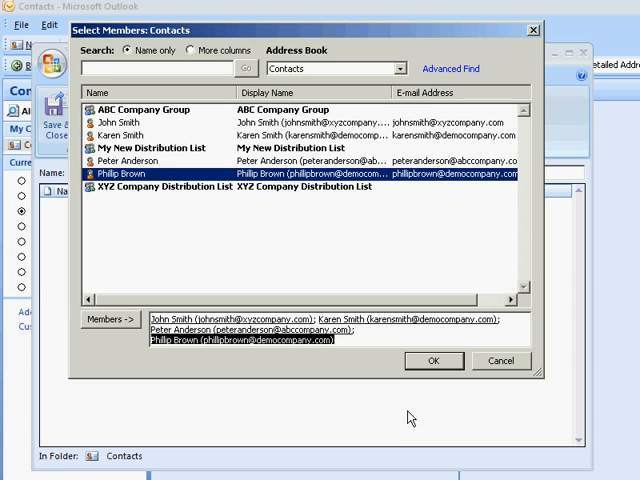
pyautogui.moveTo(392, 428)
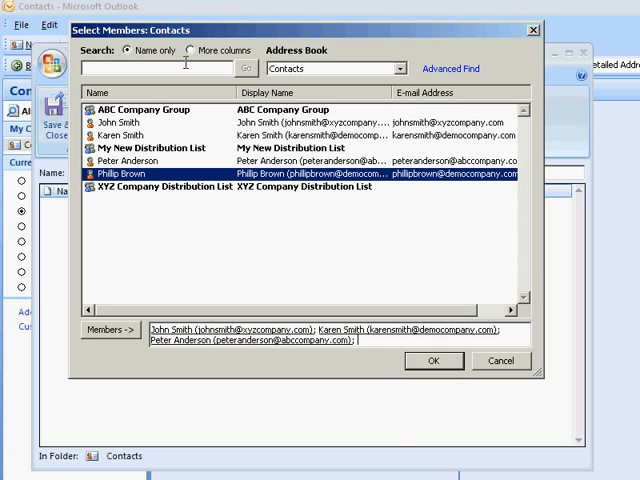
pyautogui.moveTo(194, 180)
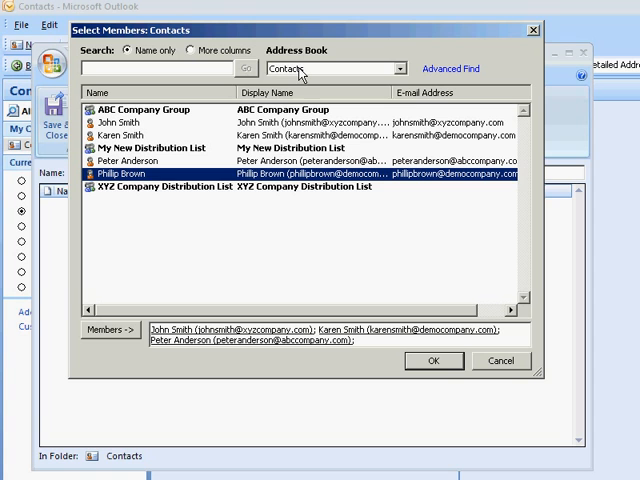
pyautogui.click(398, 68)
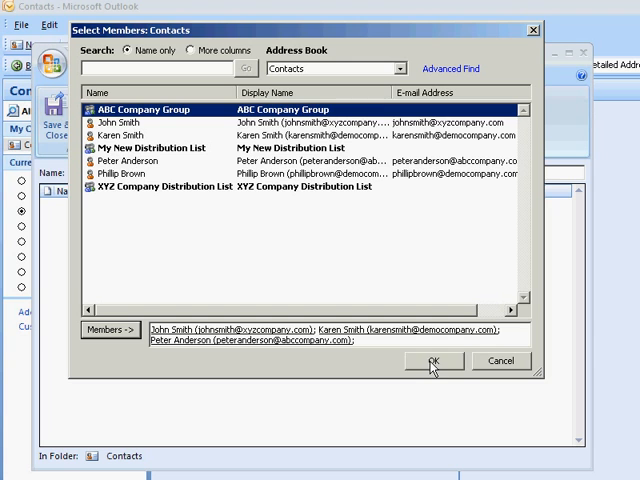
pyautogui.click(432, 360)
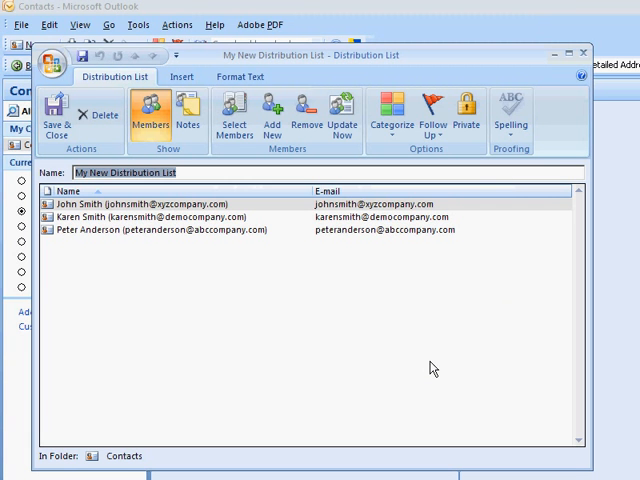
pyautogui.click(150, 204)
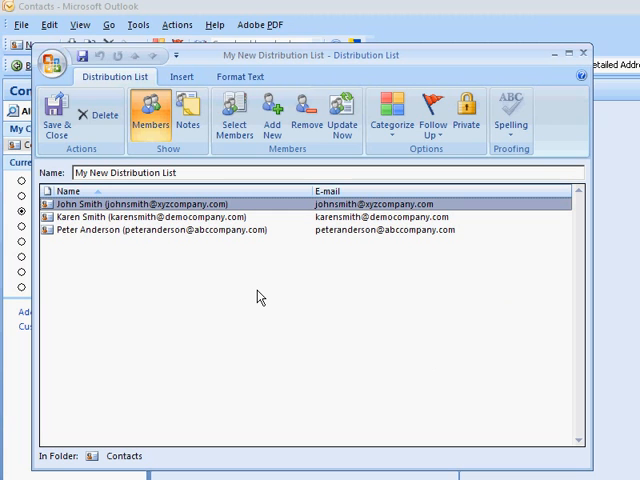
pyautogui.moveTo(268, 232)
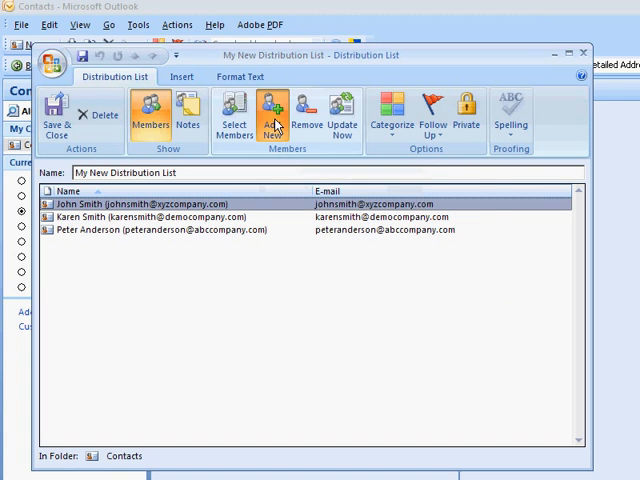
pyautogui.click(272, 110)
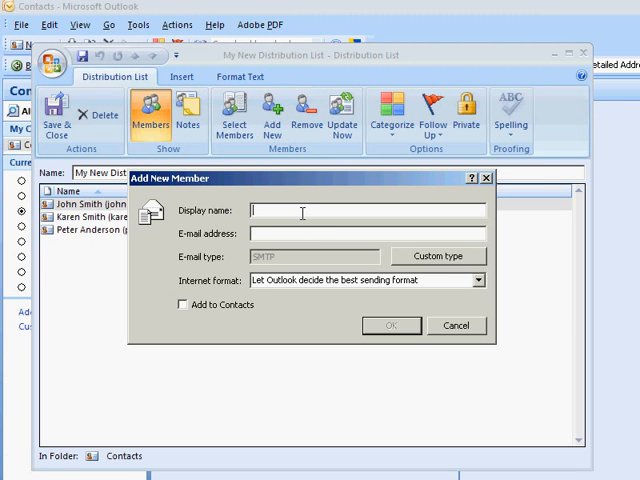
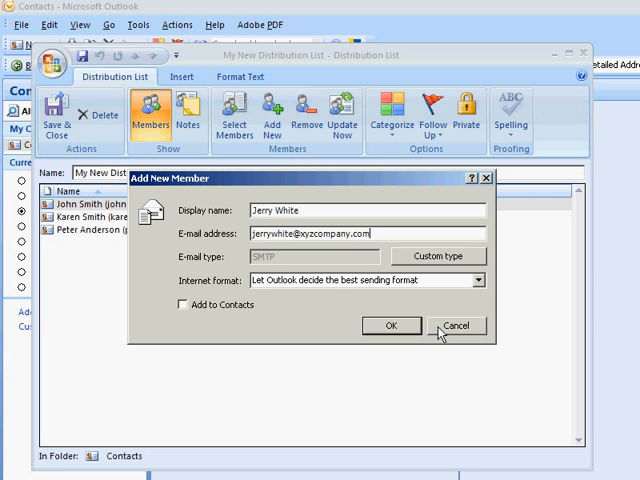
pyautogui.click(182, 304)
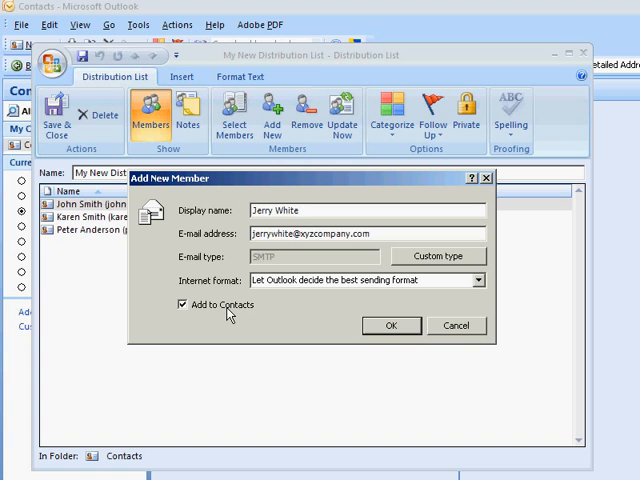
pyautogui.moveTo(254, 290)
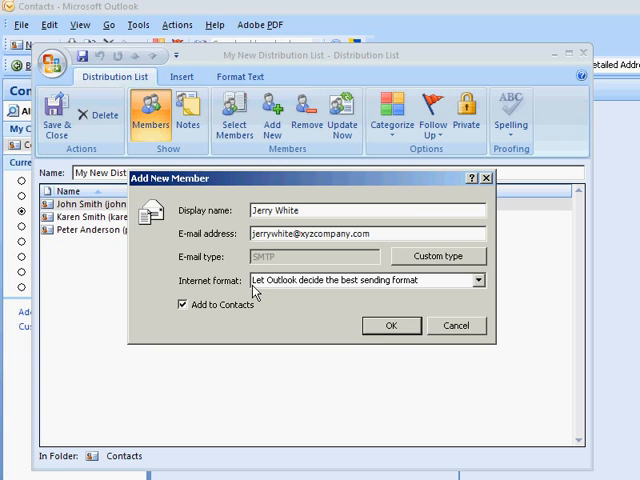
pyautogui.click(392, 324)
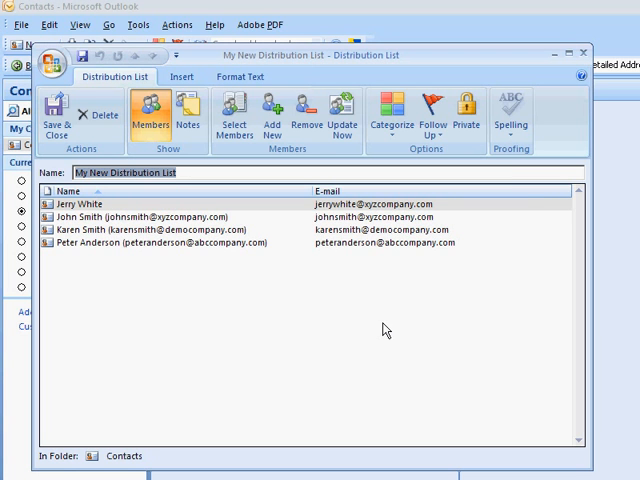
pyautogui.moveTo(170, 212)
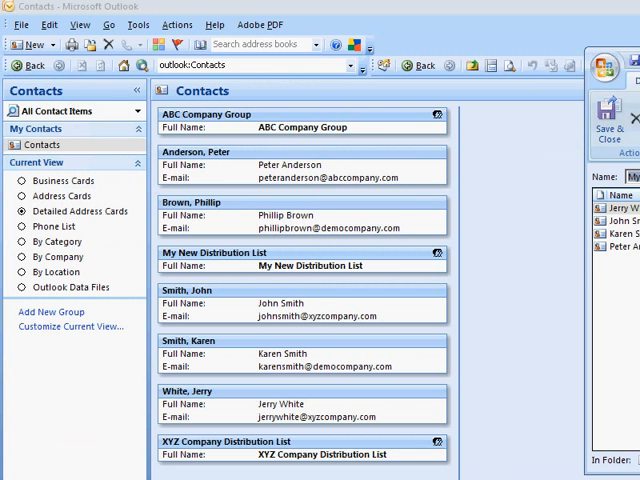
pyautogui.moveTo(232, 298)
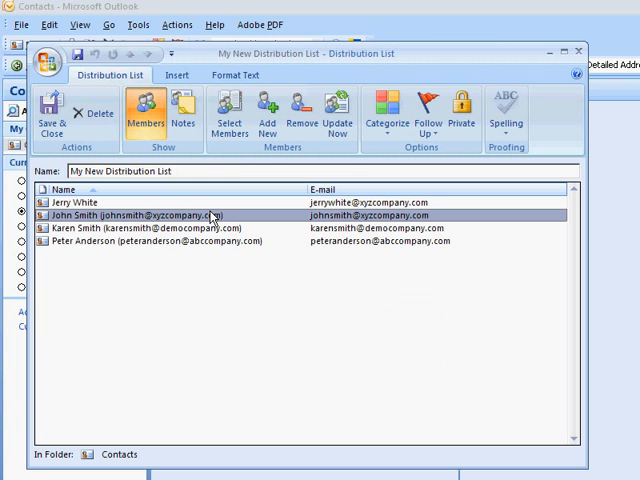
pyautogui.click(150, 240)
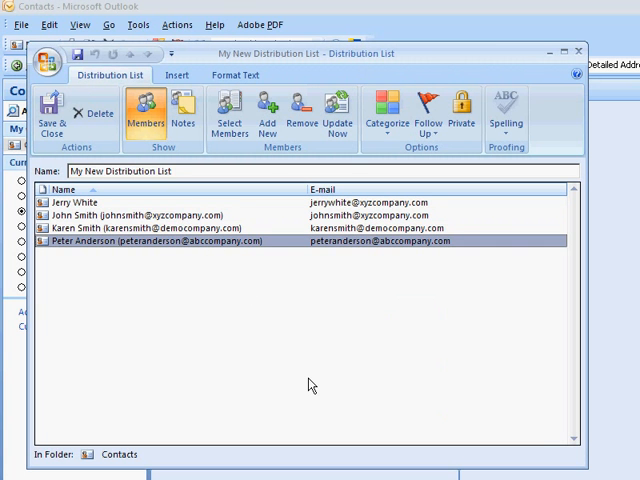
pyautogui.moveTo(312, 258)
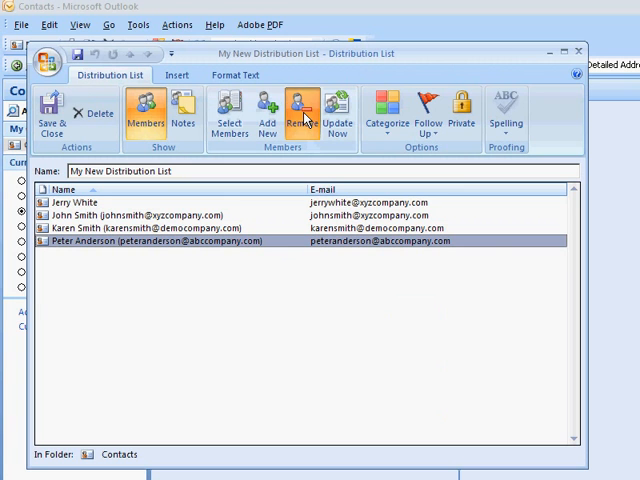
pyautogui.click(300, 112)
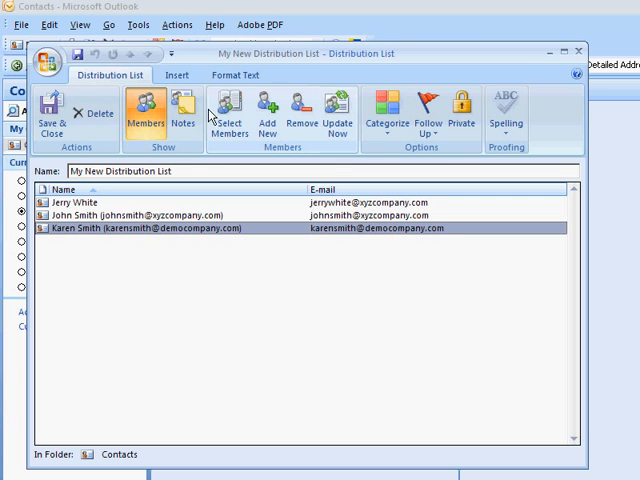
pyautogui.moveTo(184, 116)
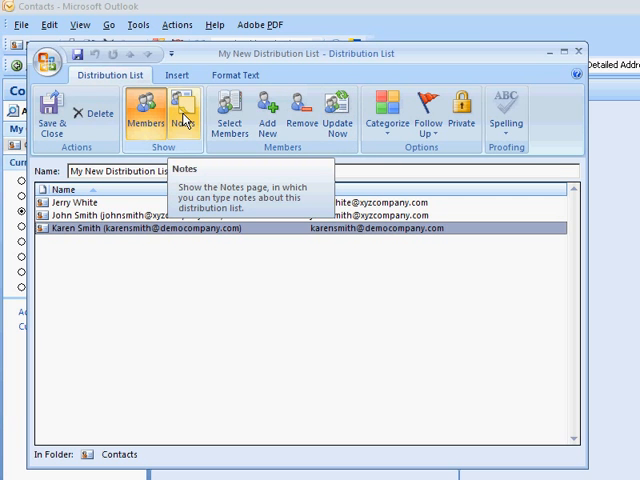
pyautogui.click(184, 112)
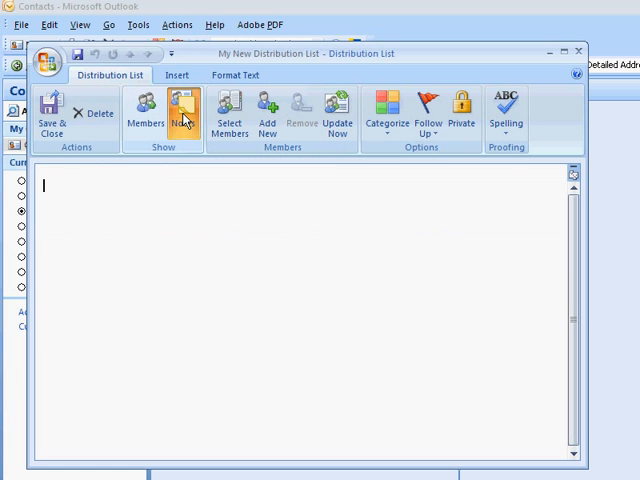
pyautogui.click(184, 112)
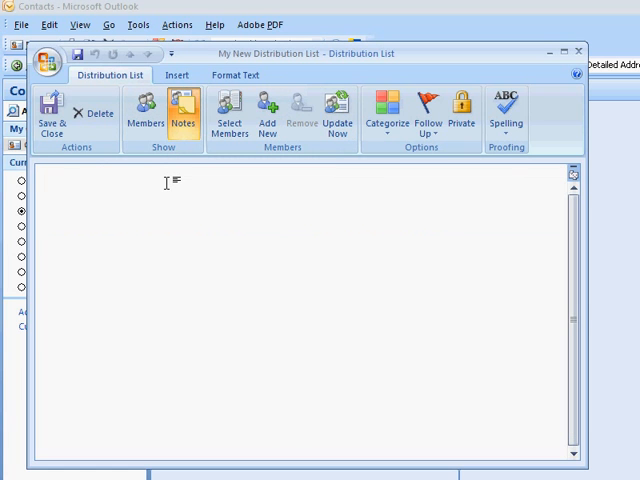